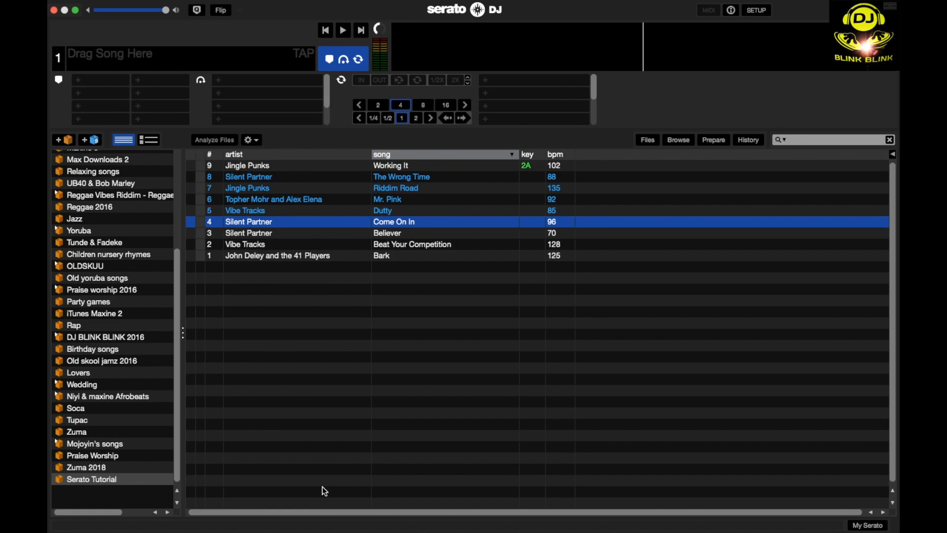
mouse_move(539, 4)
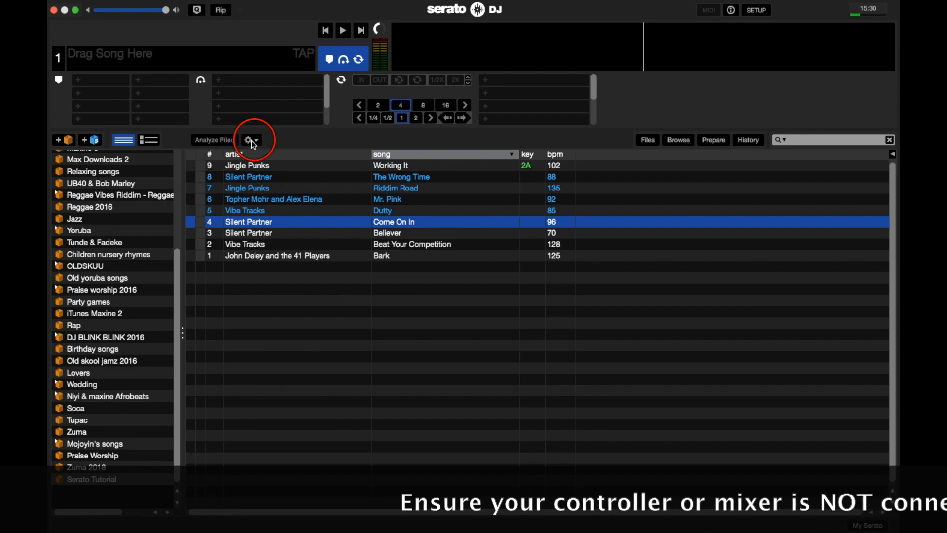
Open the analysis settings and expand the BPM Range dropdown, currently None.
left_click(247, 139)
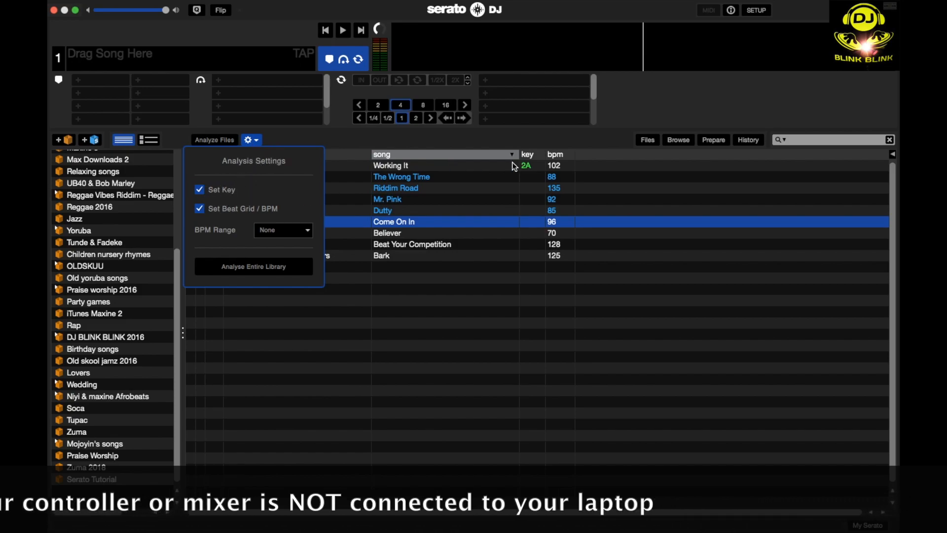
mouse_move(236, 217)
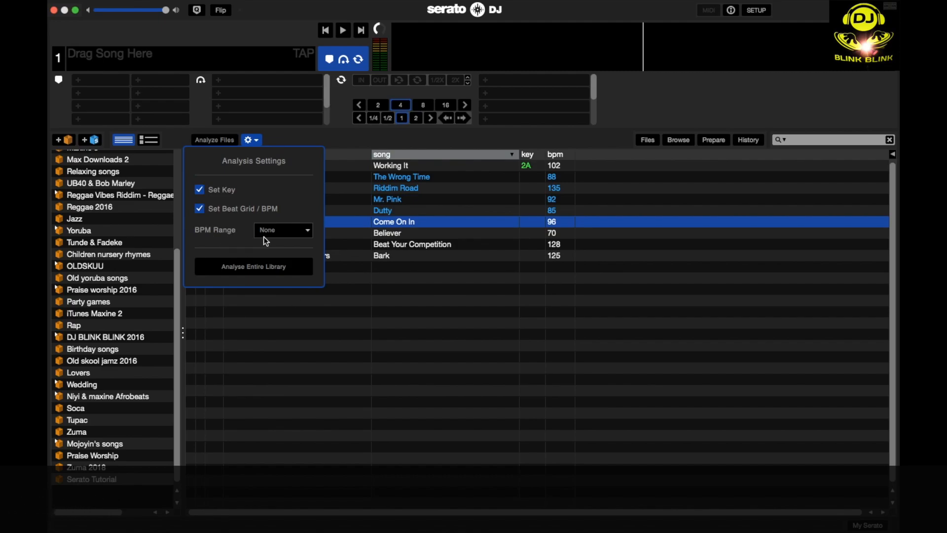
left_click(283, 230)
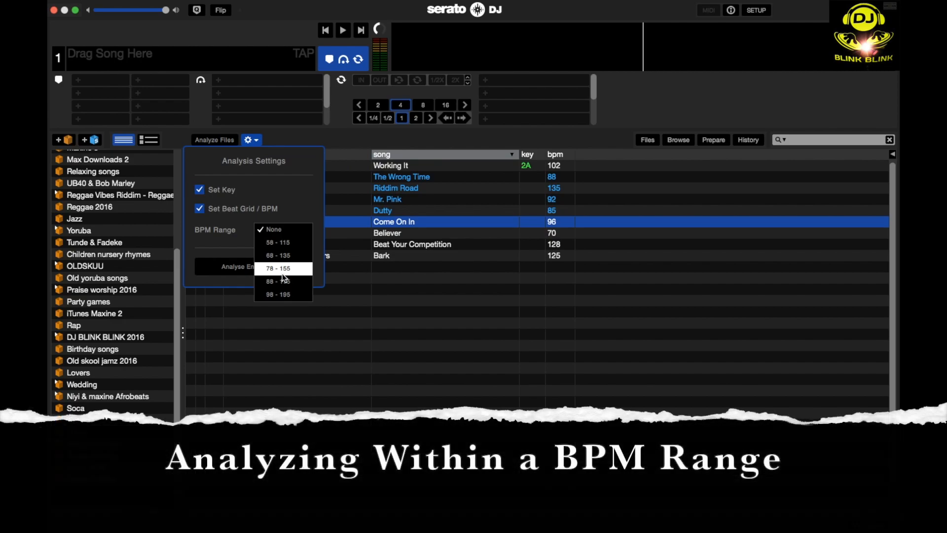
Set BPM Range to 78–155 and close the Analysis Settings panel.
scroll("down", 3)
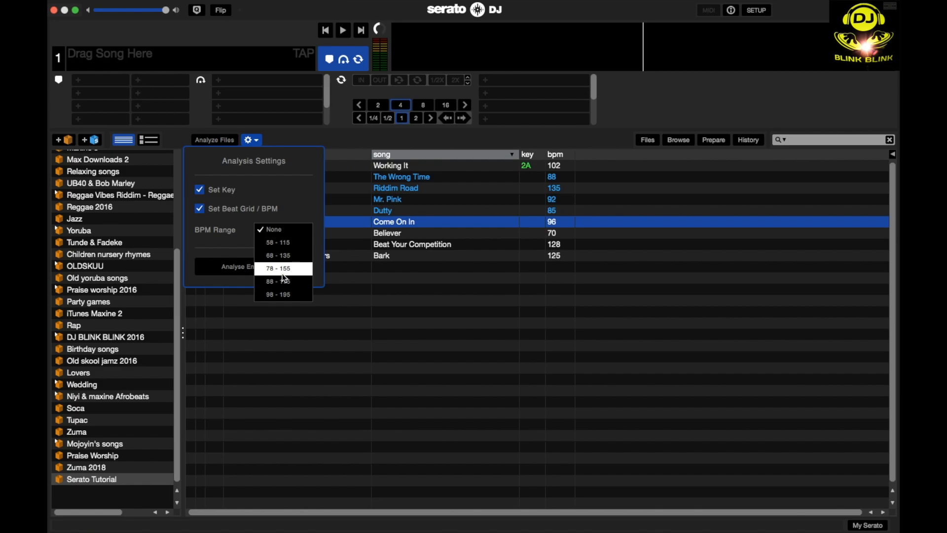
left_click(283, 268)
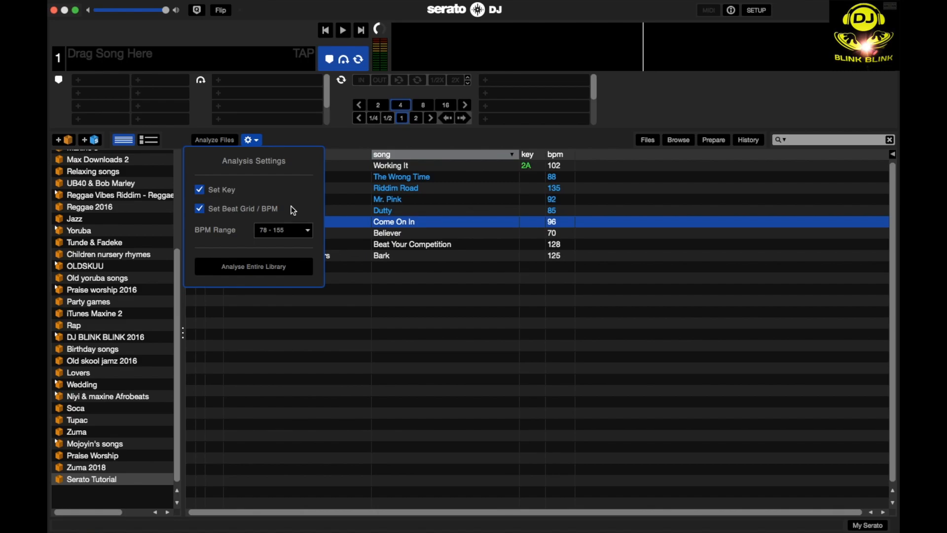
mouse_move(272, 204)
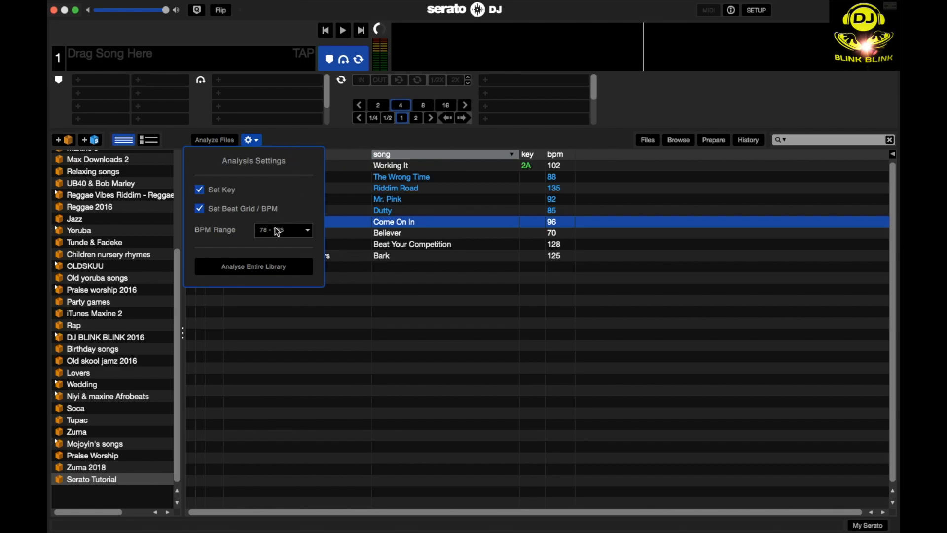
left_click(283, 230)
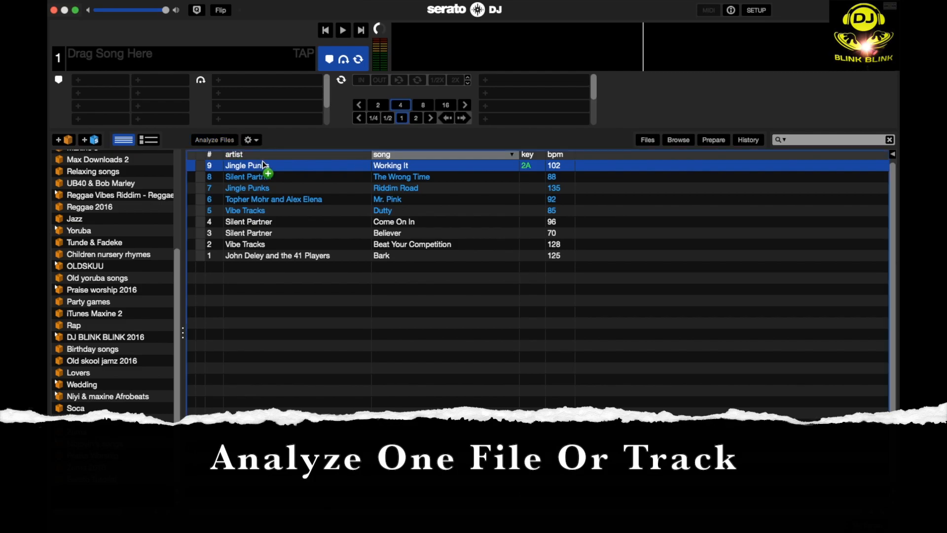
Select The Wrong Time and analyze it alone, giving key 5A at 88 BPM.
left_click(248, 176)
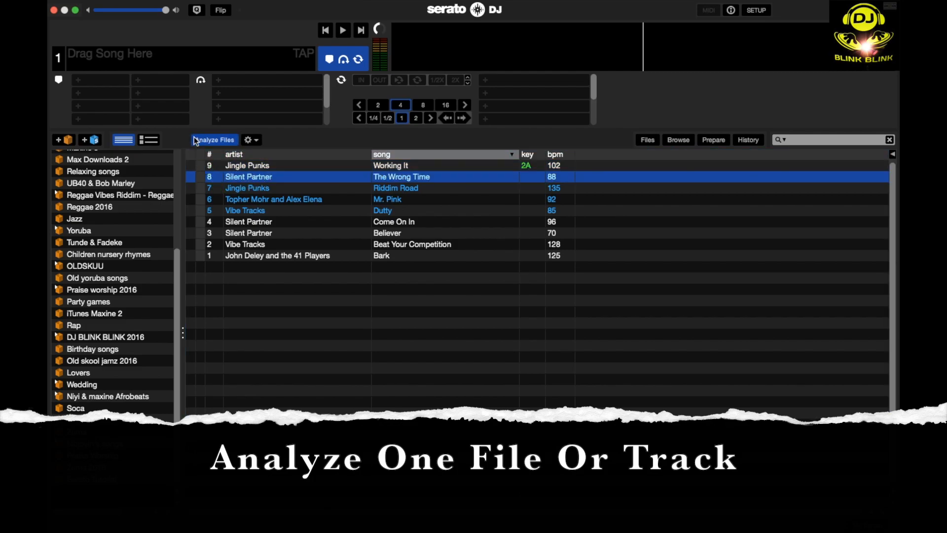
left_click(214, 140)
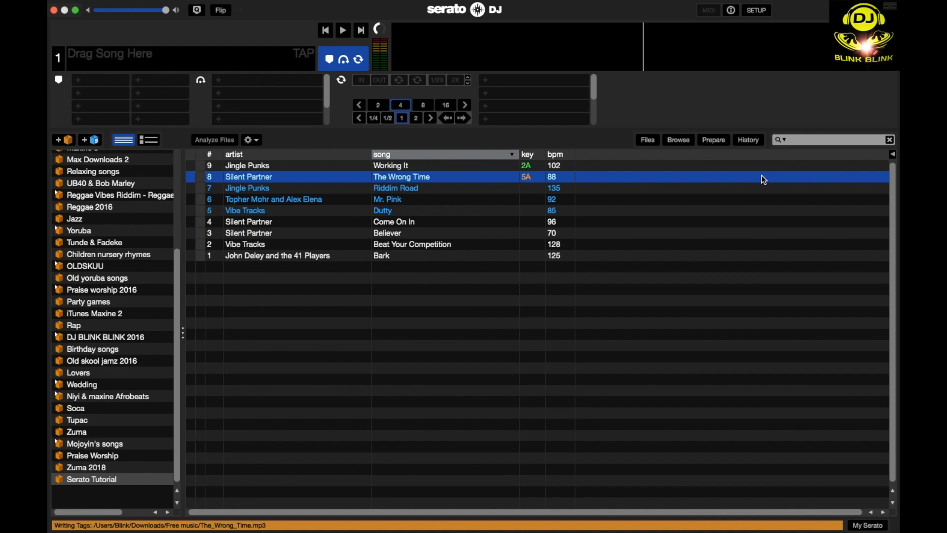
mouse_move(540, 187)
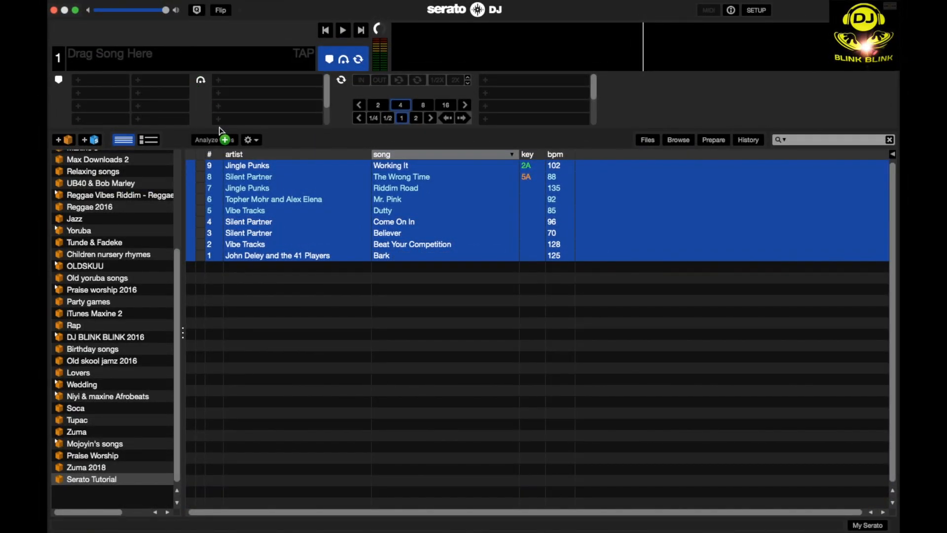
Analyze all nine Serato Tutorial tracks so each gets a key like 9B or 10A.
left_click(209, 140)
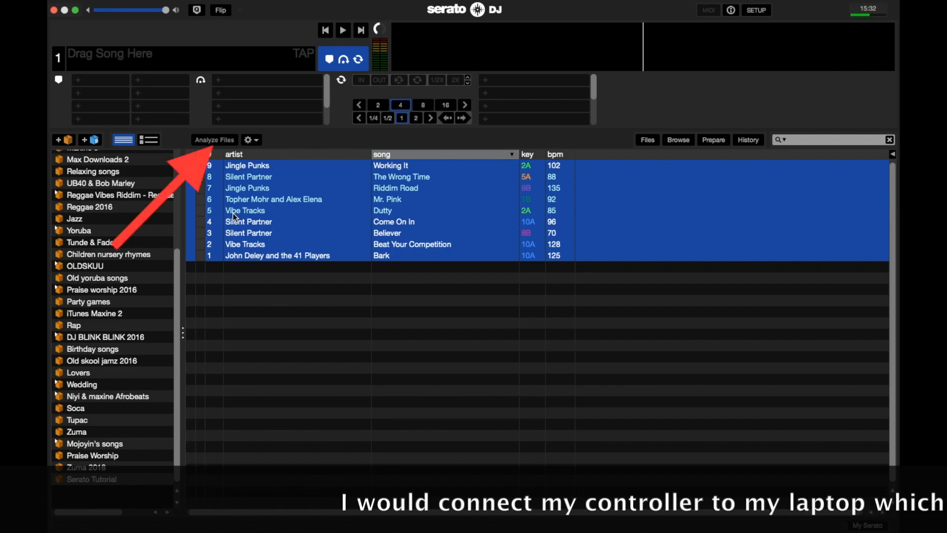
mouse_move(195, 147)
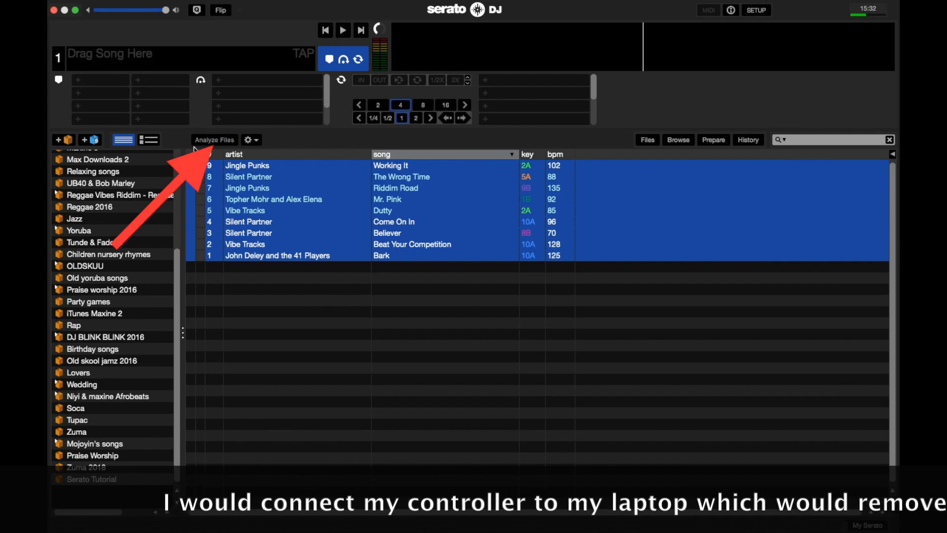